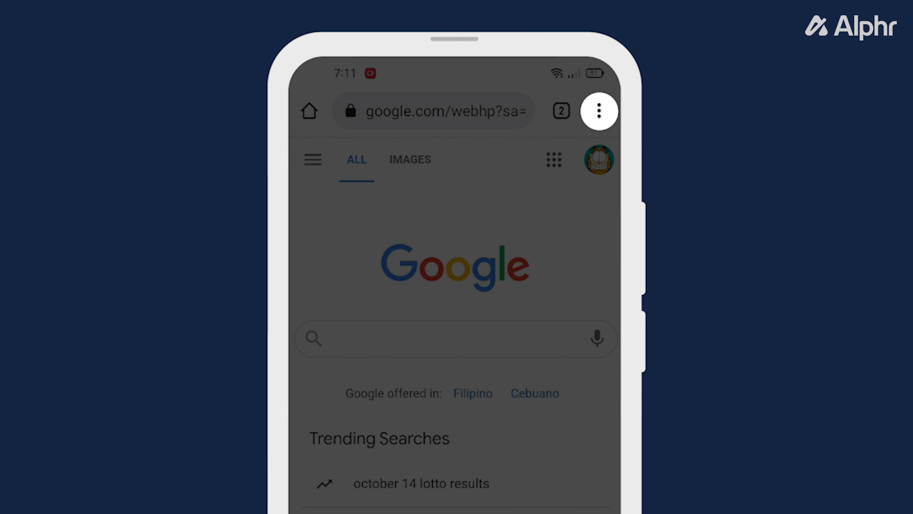
Reach Chrome's Settings from the three-dot menu and scroll to the advanced options.
{"action": "left_click", "coordinate": [598, 111]}
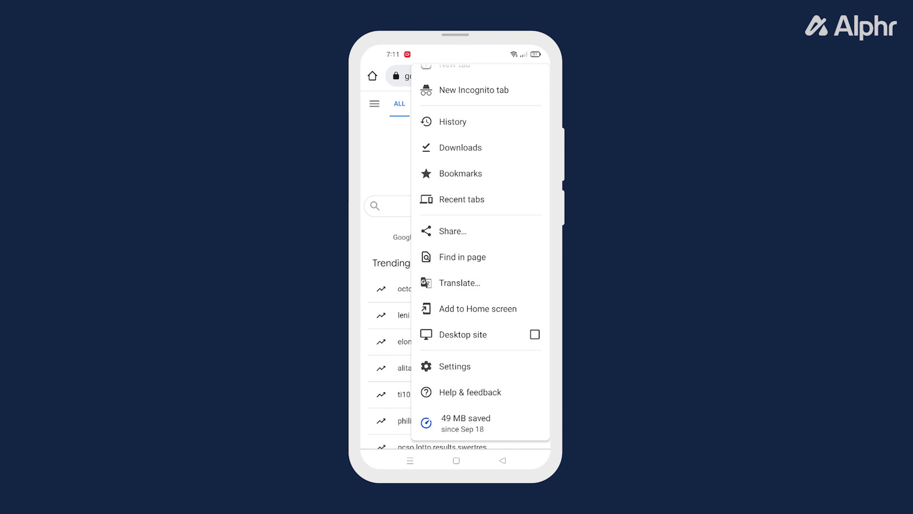
{"action": "left_click", "coordinate": [455, 366]}
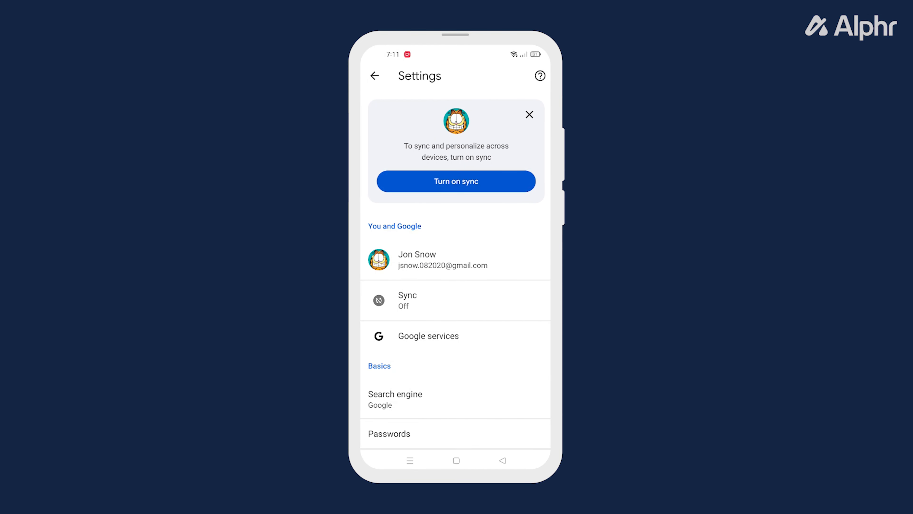
{"action": "scroll", "scroll_direction": "down", "scroll_amount": 3}
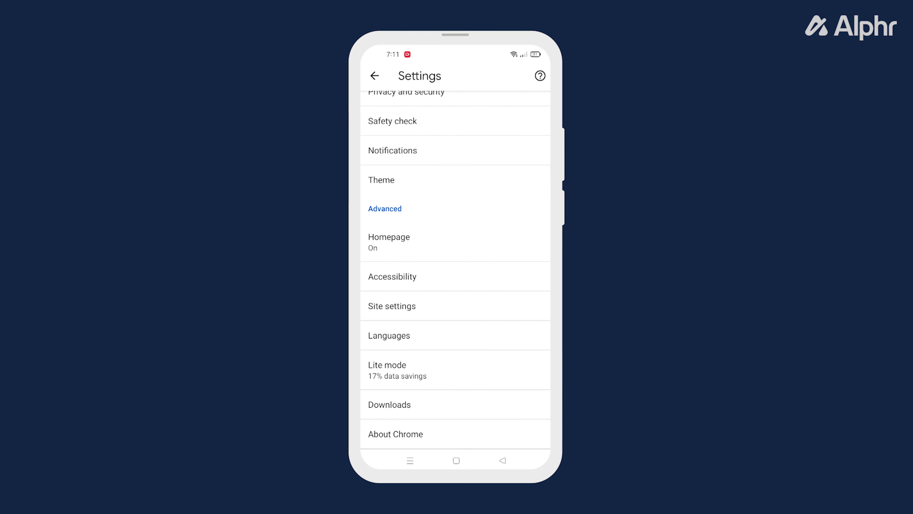
In Site settings > Notifications, switch the Notifications toggle off for all sites.
{"action": "left_click", "coordinate": [391, 306]}
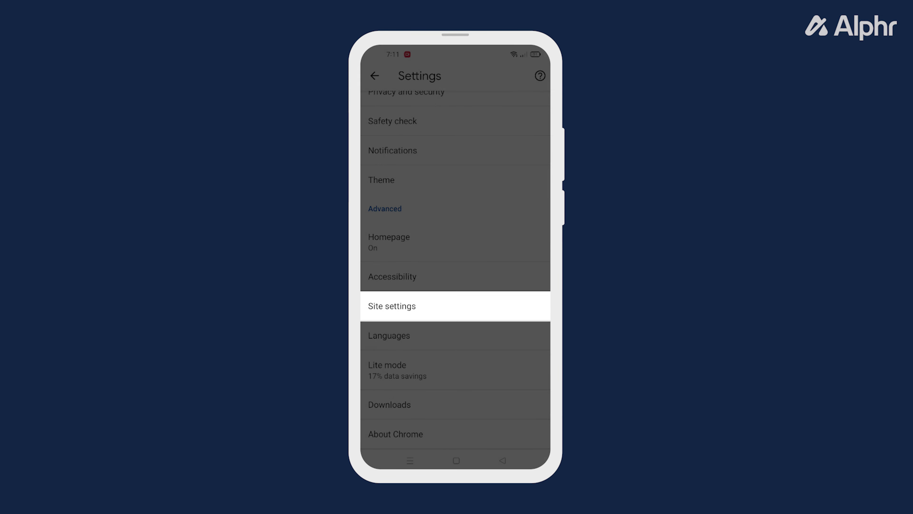
{"action": "left_click", "coordinate": [391, 307]}
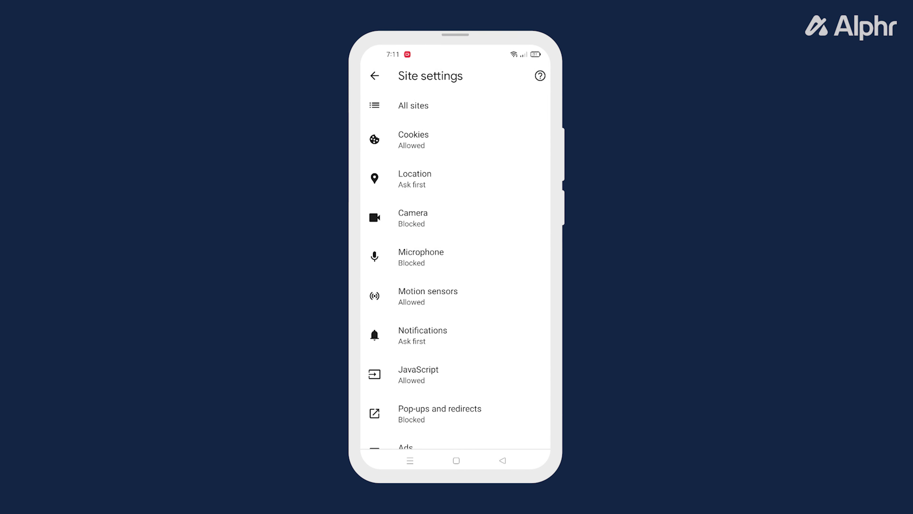
{"action": "left_click", "coordinate": [422, 336]}
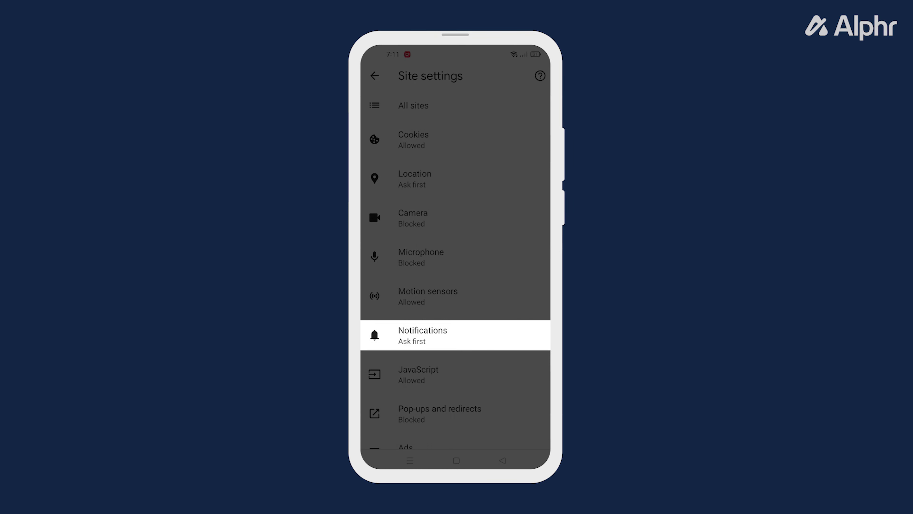
{"action": "left_click", "coordinate": [423, 335]}
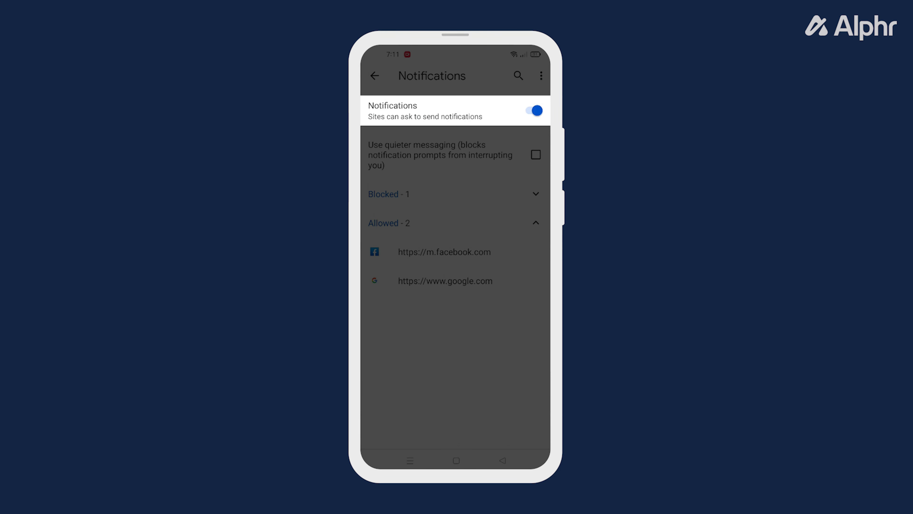
{"action": "left_click", "coordinate": [533, 110]}
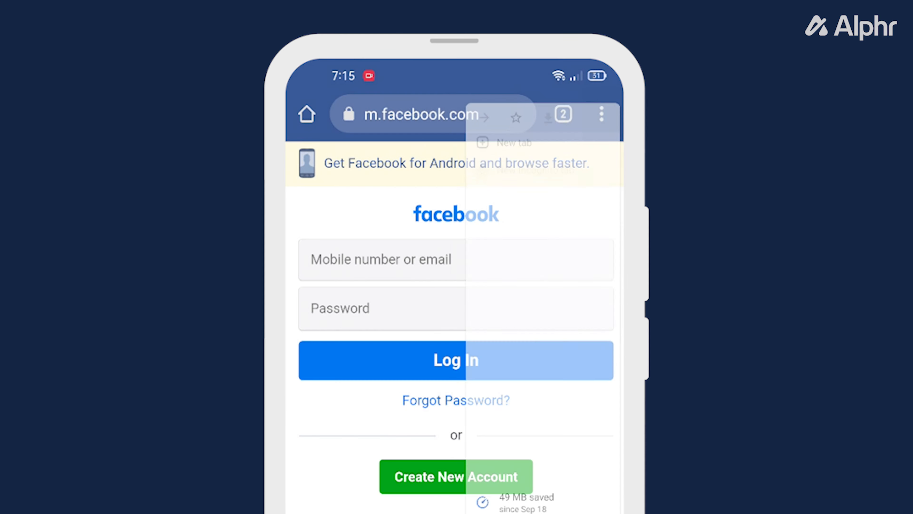
From m.facebook.com's site information, switch Allow notifications off.
{"action": "left_click", "coordinate": [601, 115]}
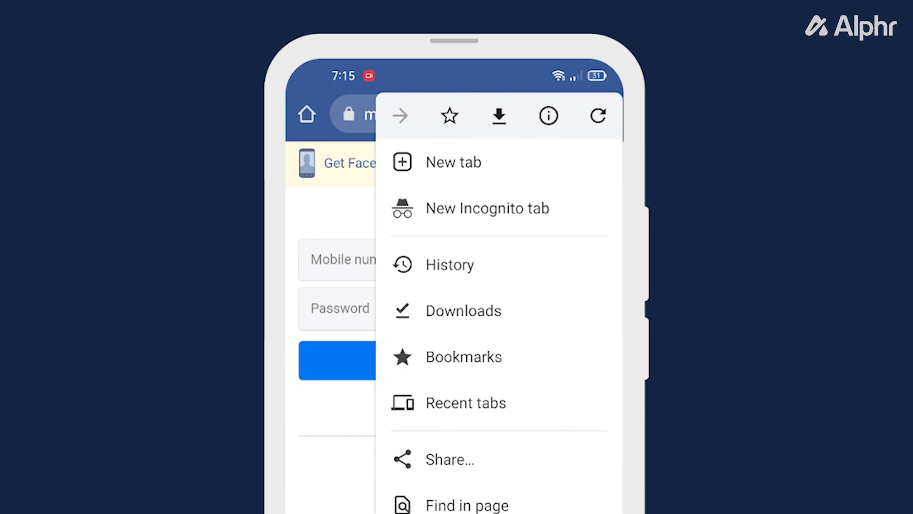
{"action": "left_click", "coordinate": [548, 116]}
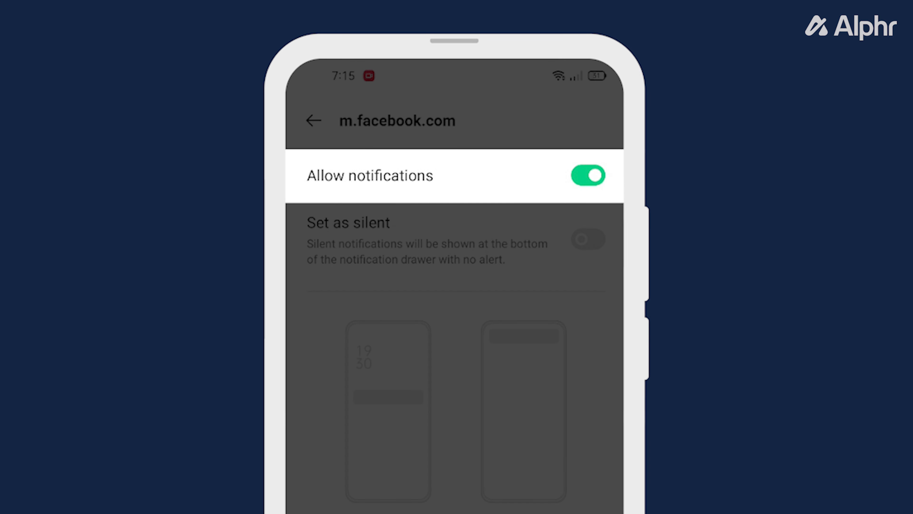
{"action": "left_click", "coordinate": [590, 176]}
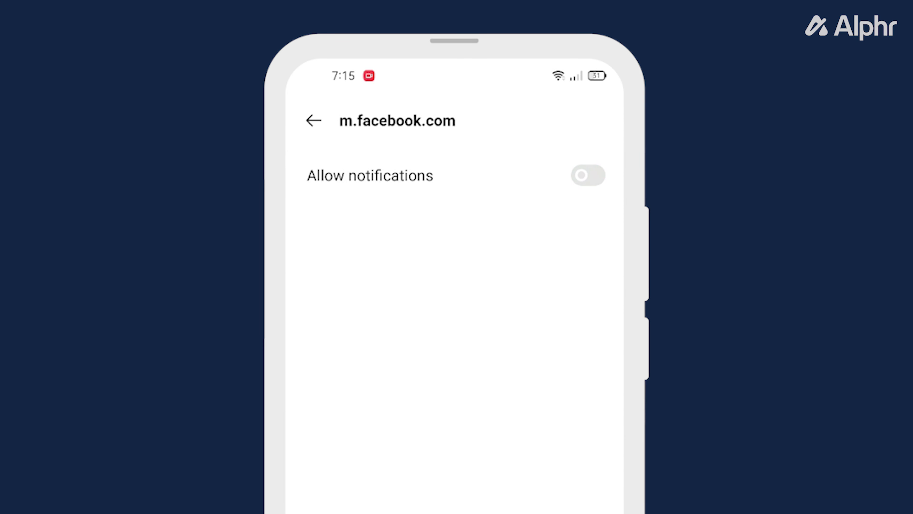